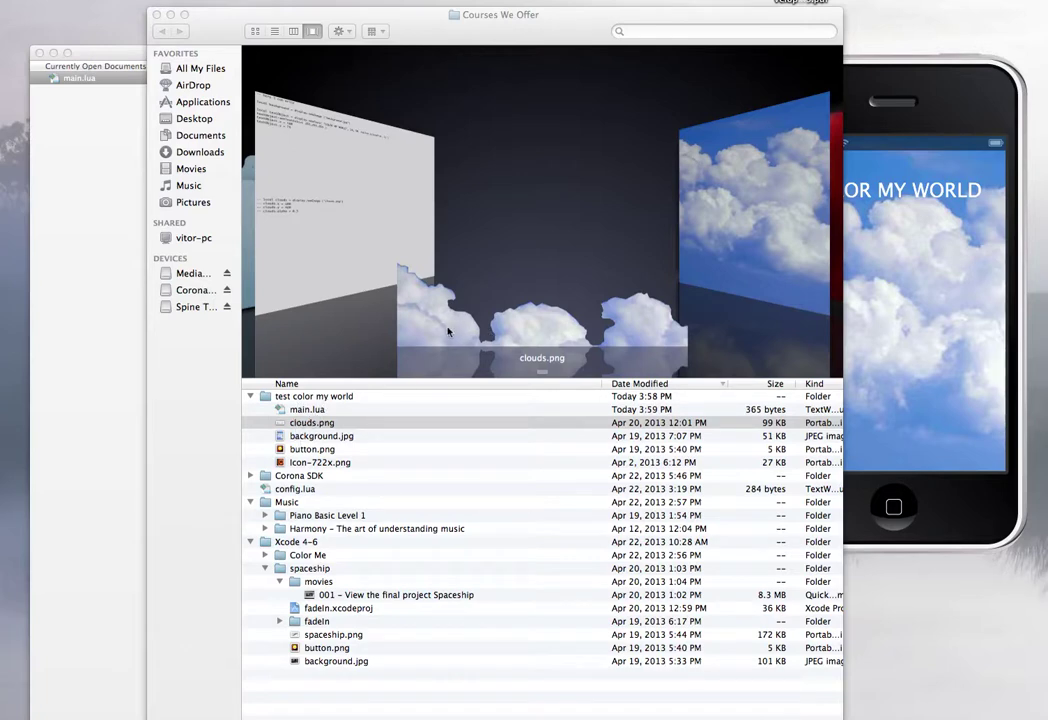
pyautogui.moveTo(616, 324)
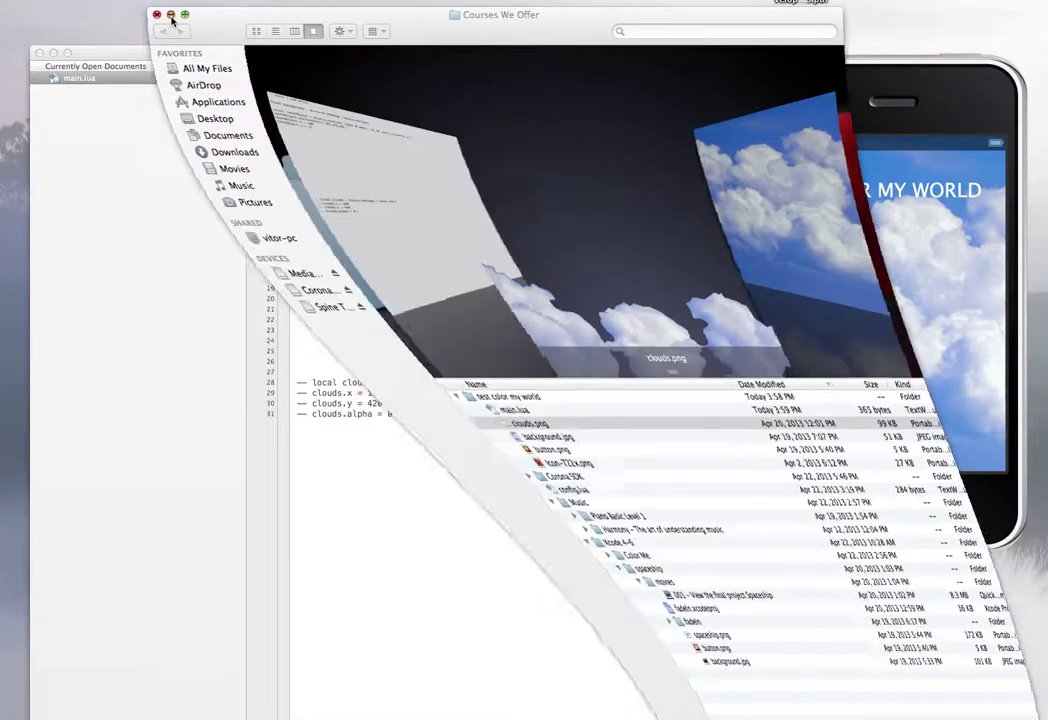
# - Focus the main.lua editor to begin relocating the clouds image code
pyautogui.click(156, 12)
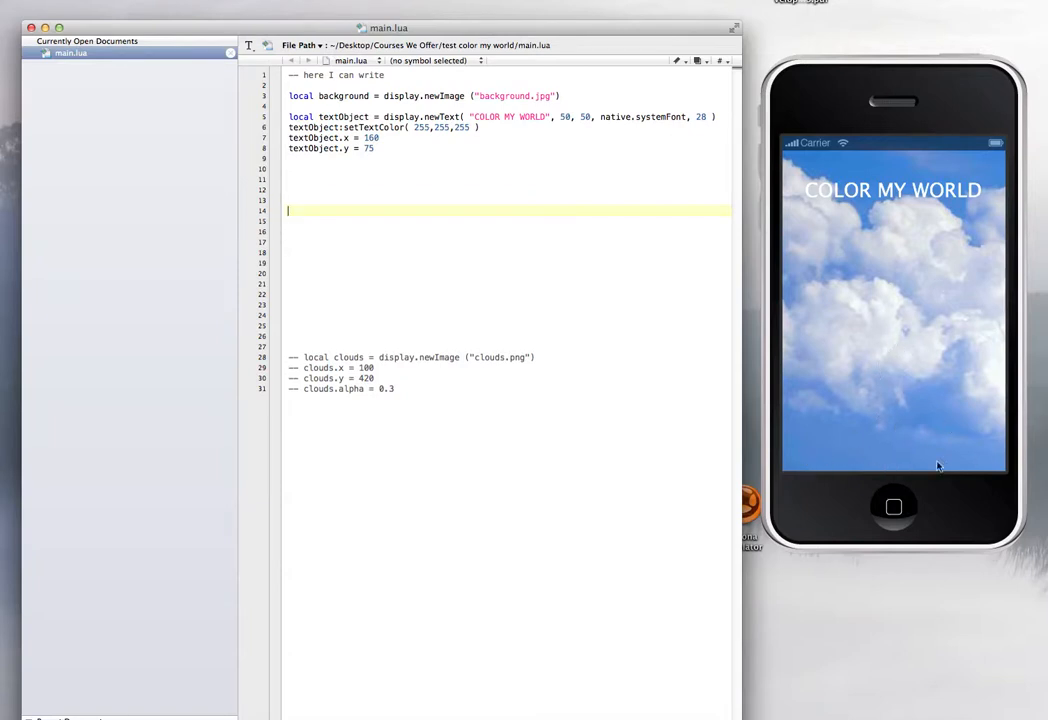
pyautogui.moveTo(942, 452)
pyautogui.write('----------------------------------------------------------')
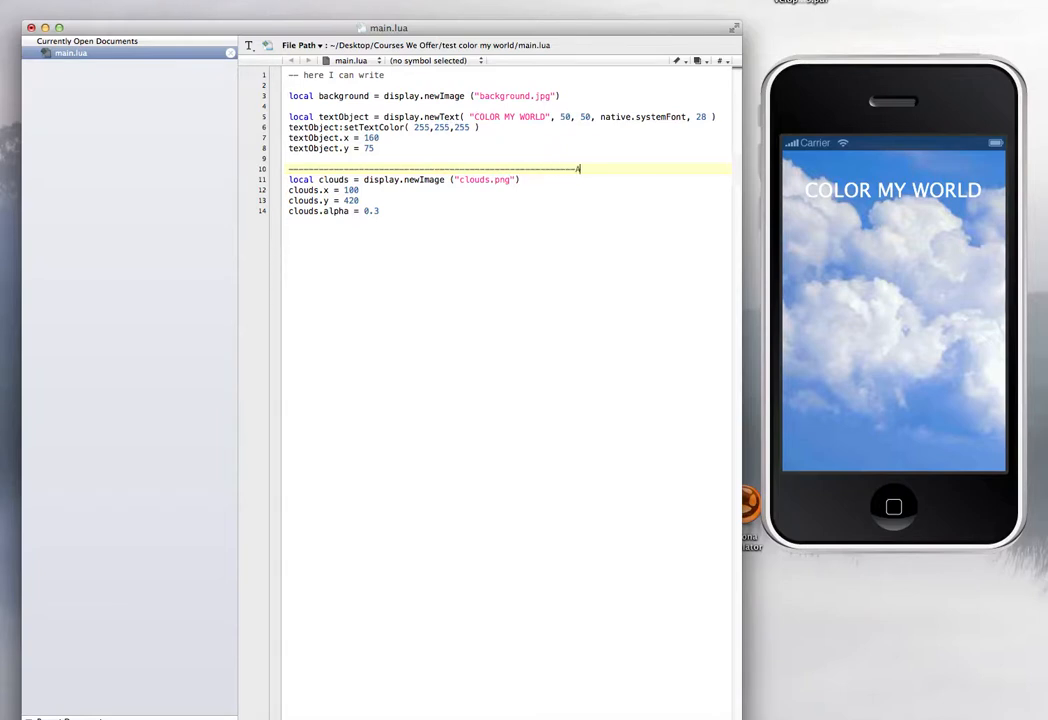
# - Write the dashed 'ADD CLOUDS' comment banner above the clouds code
pyautogui.write('ADD CLO')
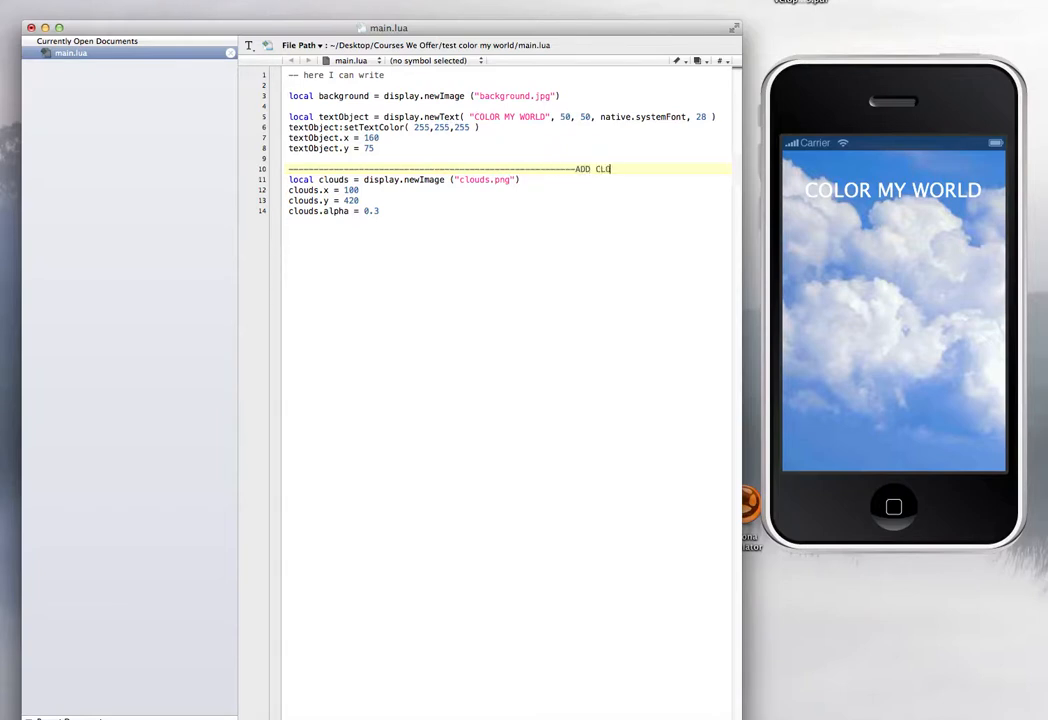
pyautogui.write('UDS___')
pyautogui.write('------------------------------------------------------------------------------------')
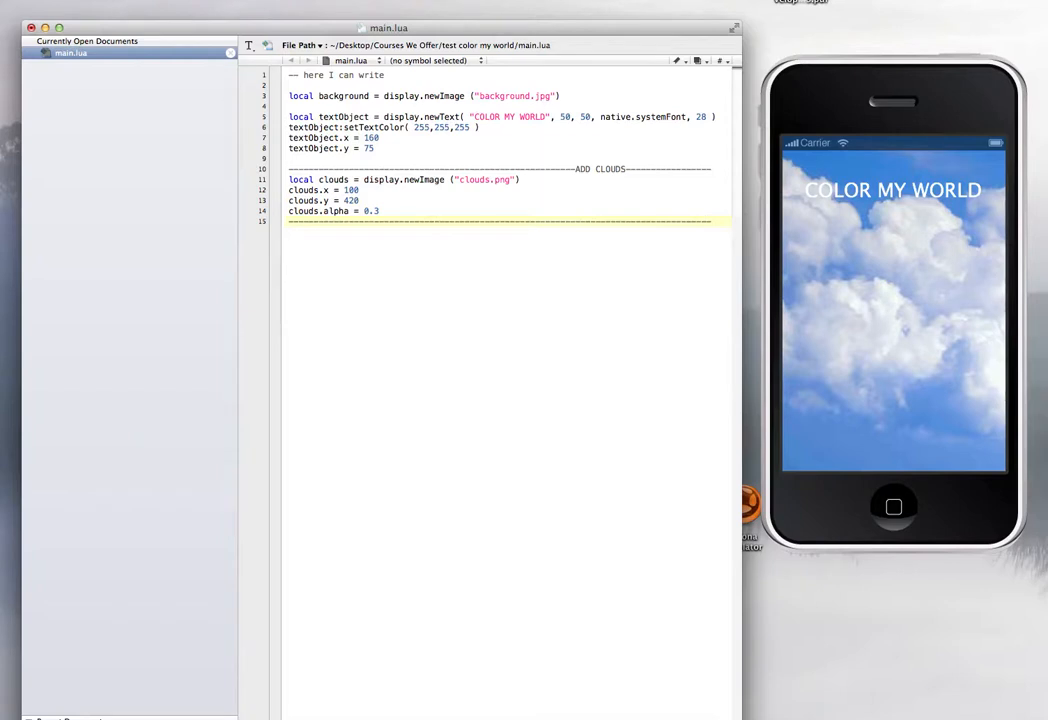
pyautogui.moveTo(606, 168)
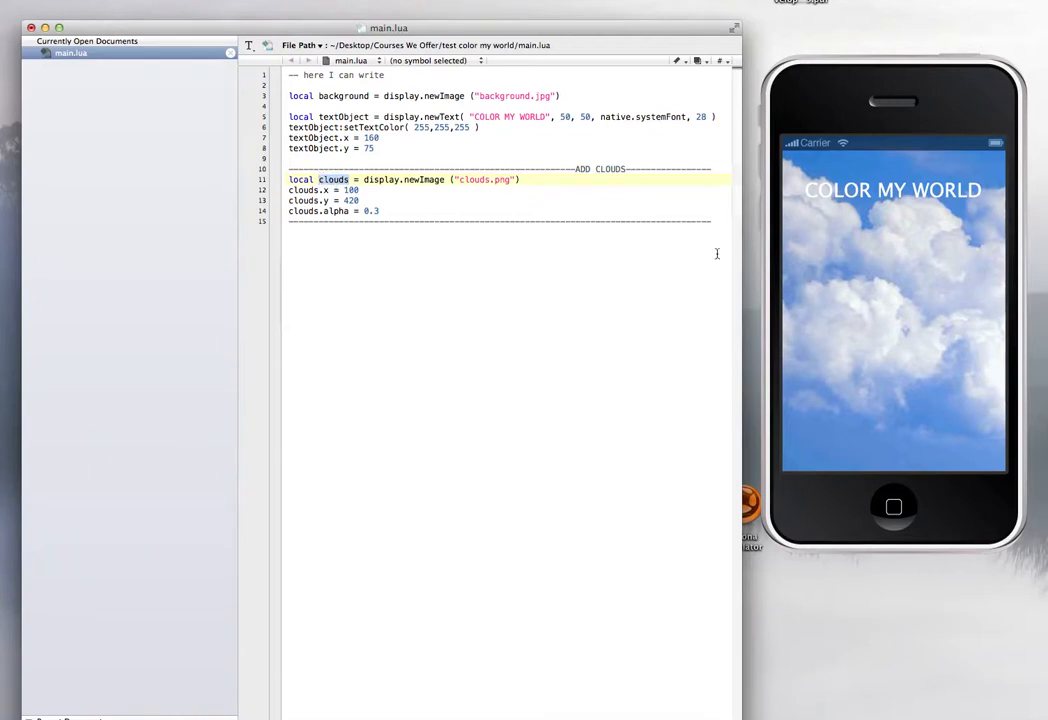
pyautogui.click(480, 180)
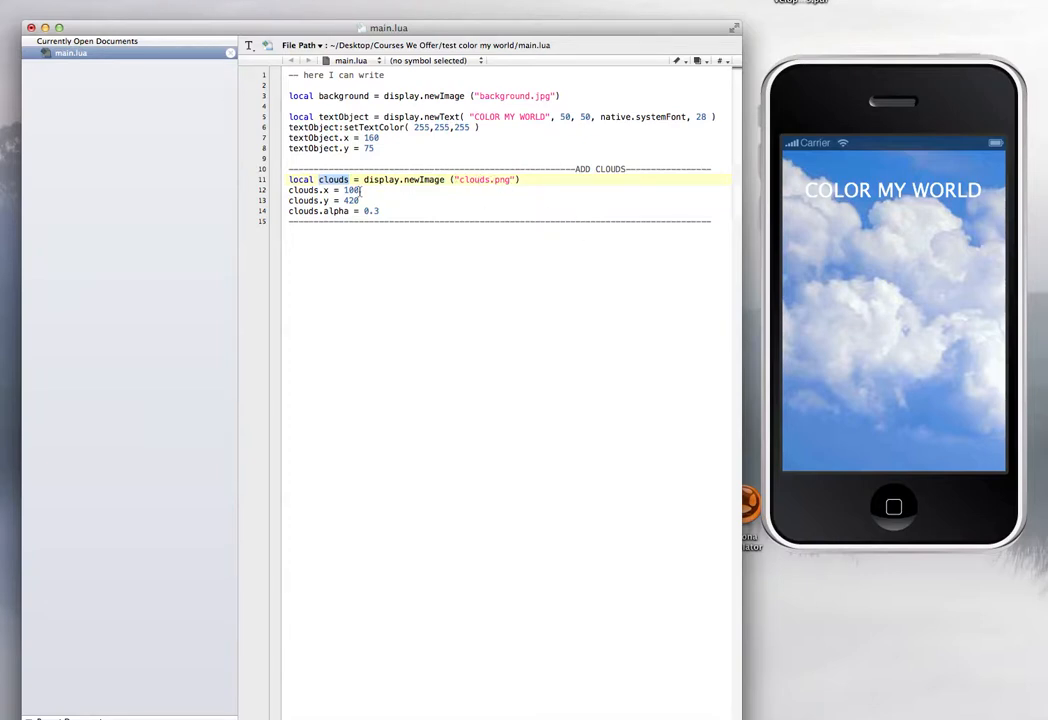
pyautogui.moveTo(862, 324)
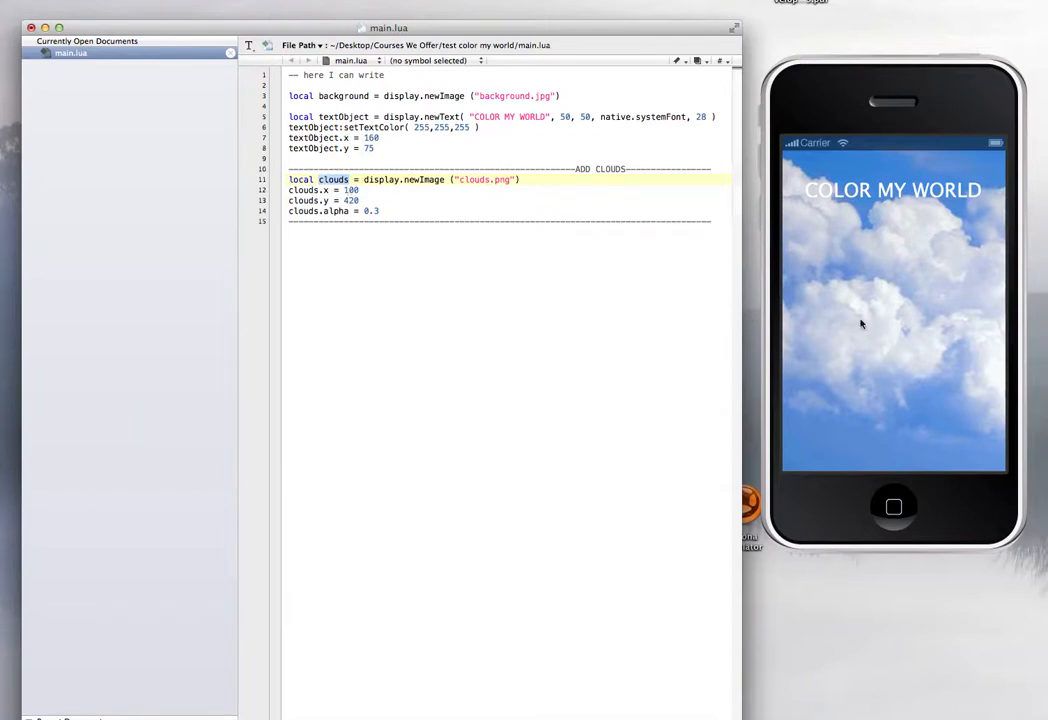
pyautogui.moveTo(702, 296)
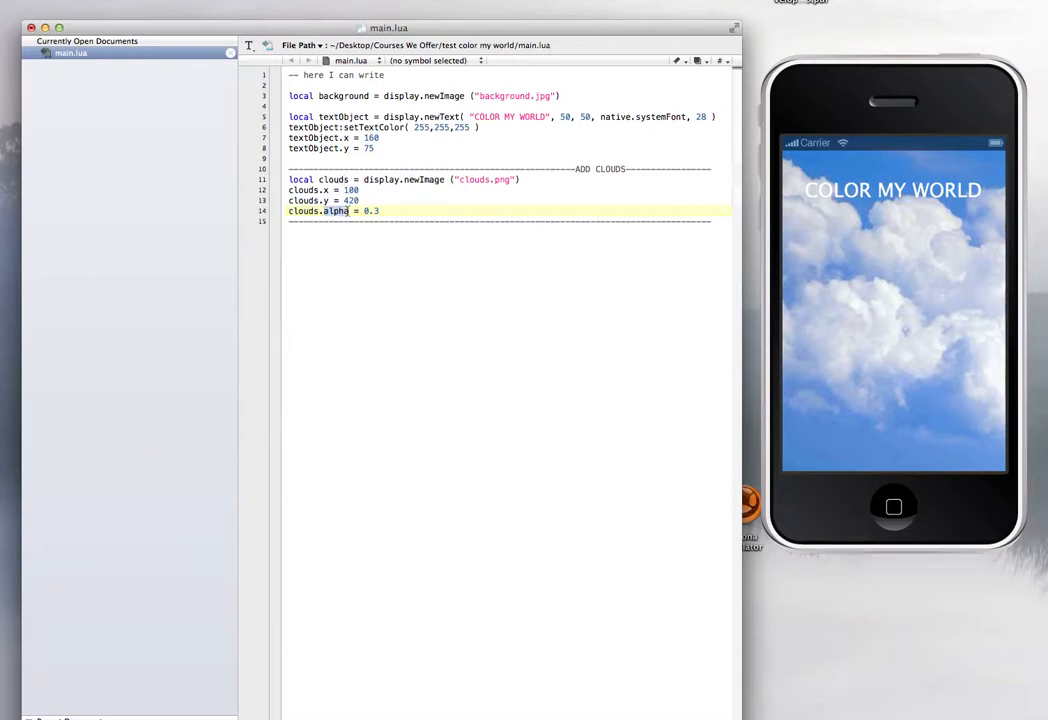
pyautogui.moveTo(384, 260)
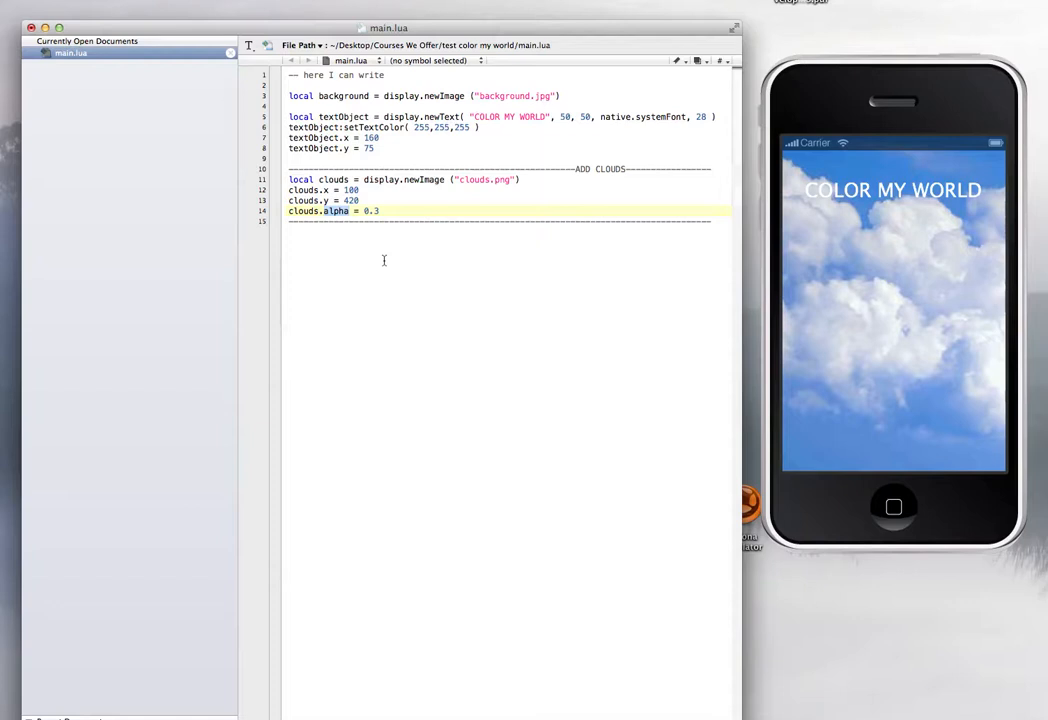
pyautogui.moveTo(824, 322)
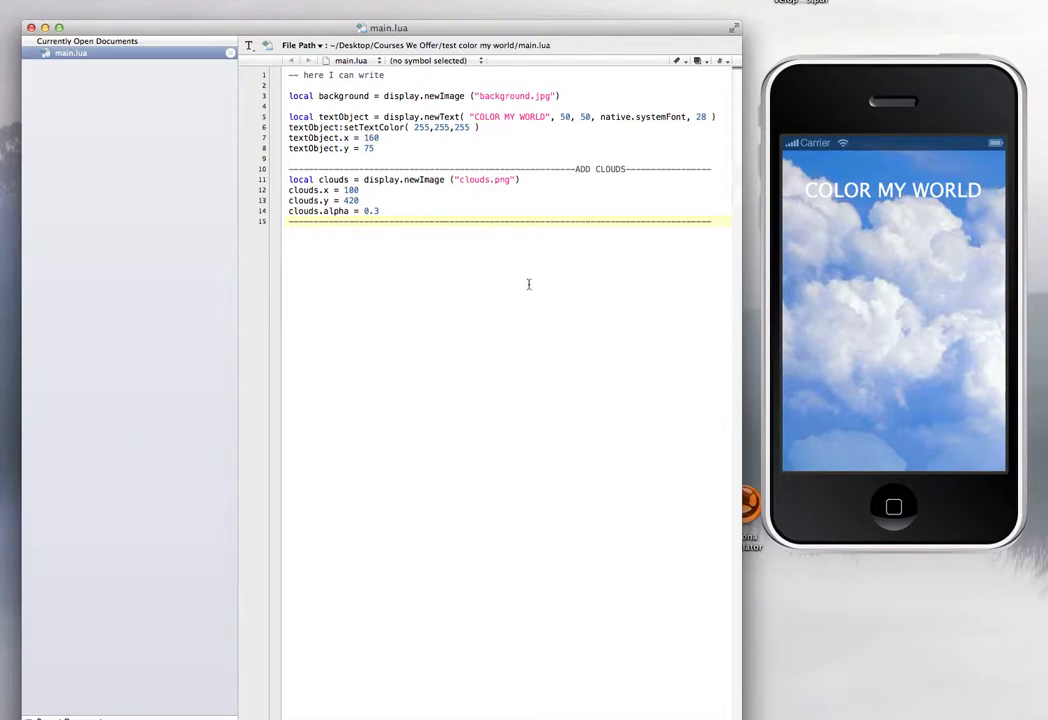
# - Change clouds.alpha from 0.3 to 1 to test full opacity, then begin setting it to 0.4
pyautogui.press('BackSpace')
pyautogui.write('9')
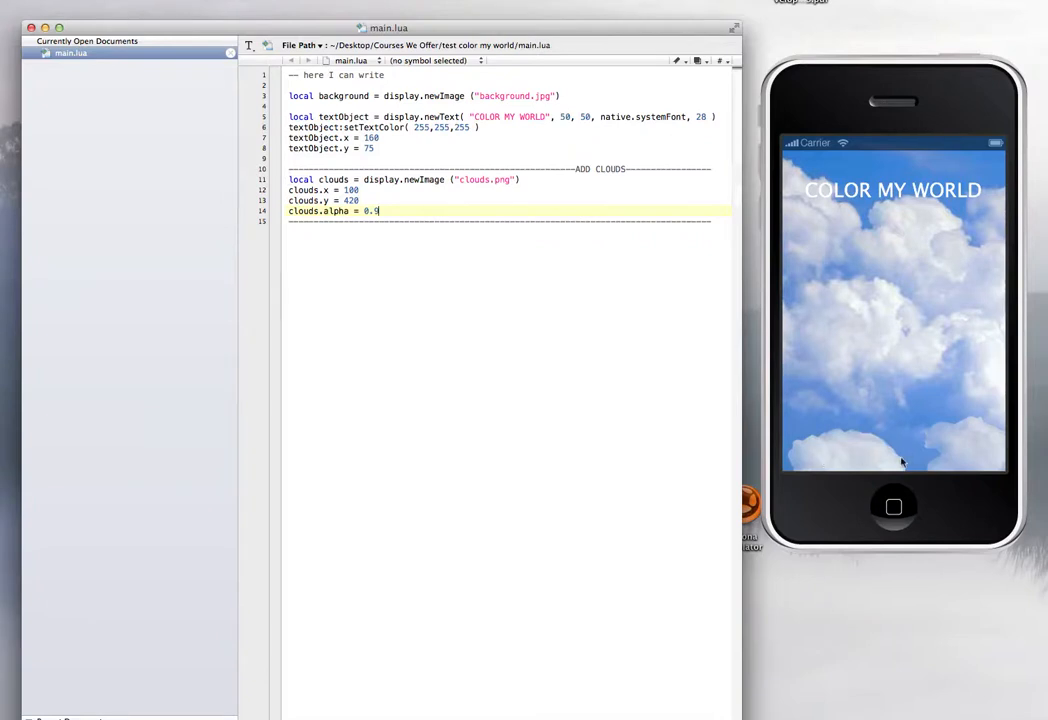
pyautogui.press('Backspace')
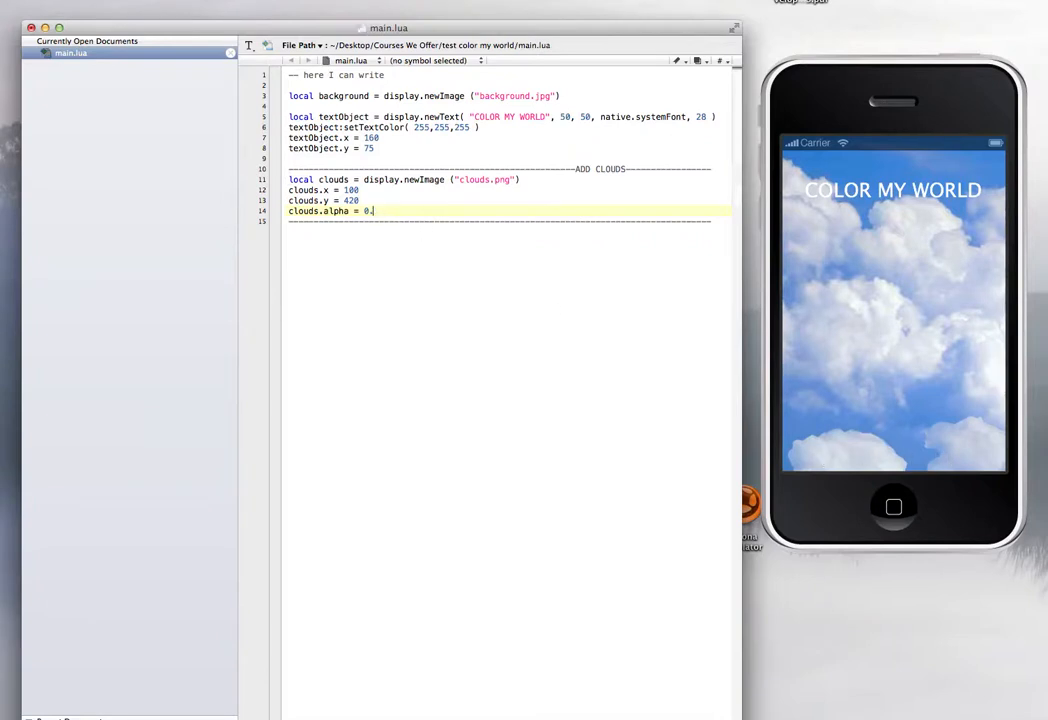
pyautogui.write('1')
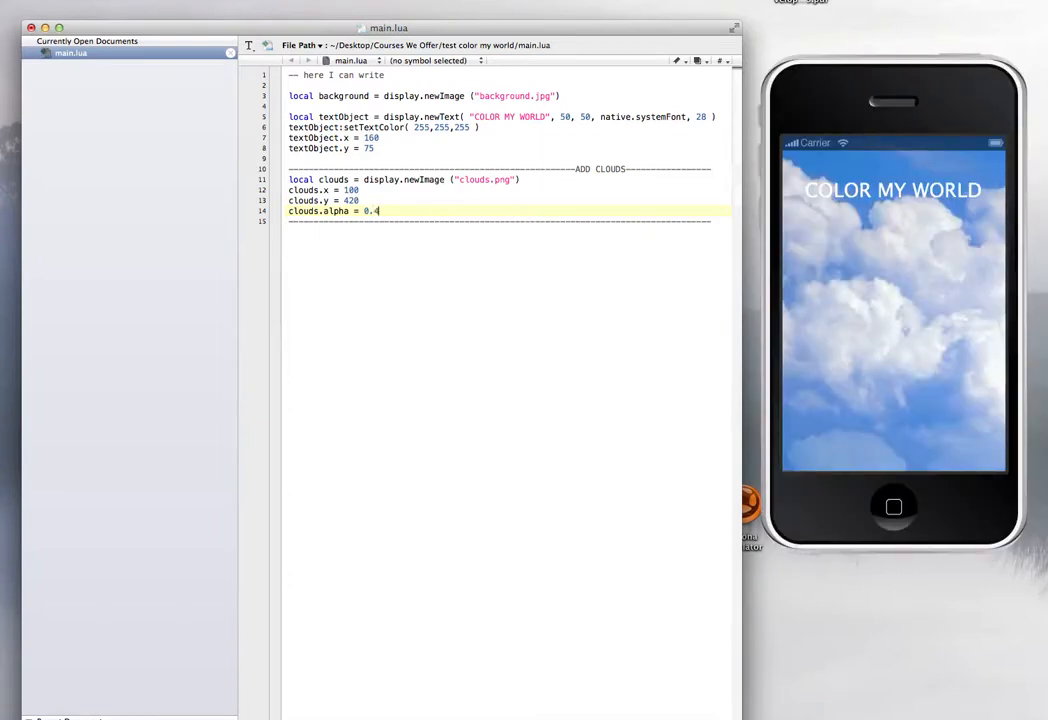
pyautogui.moveTo(628, 282)
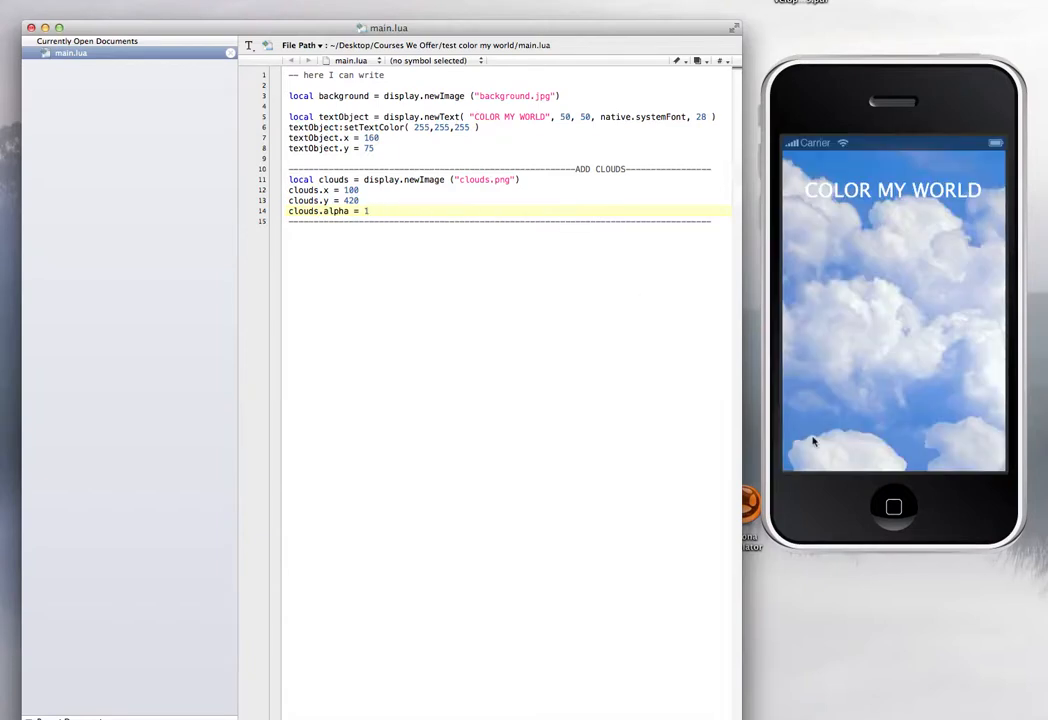
pyautogui.moveTo(900, 480)
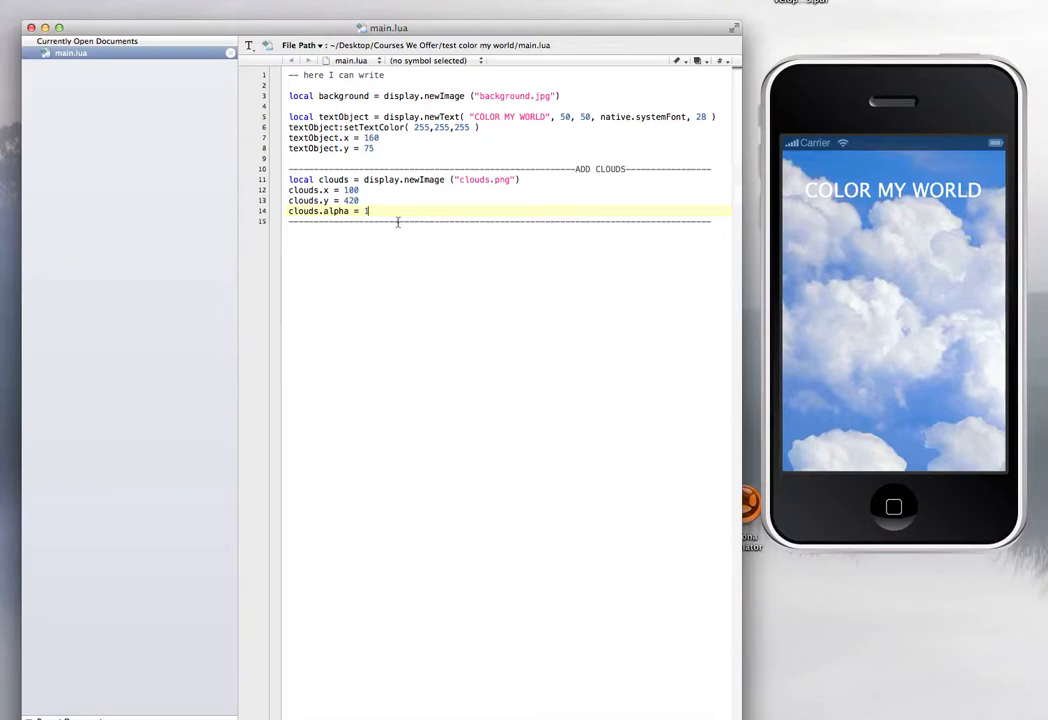
pyautogui.write('0.4')
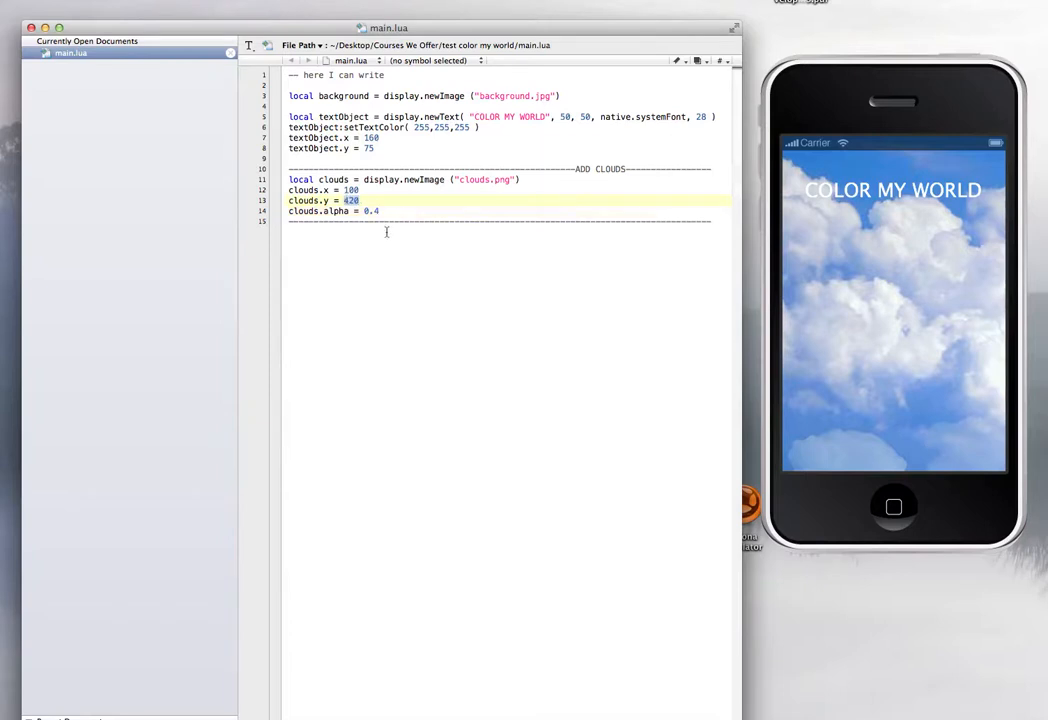
pyautogui.write('200')
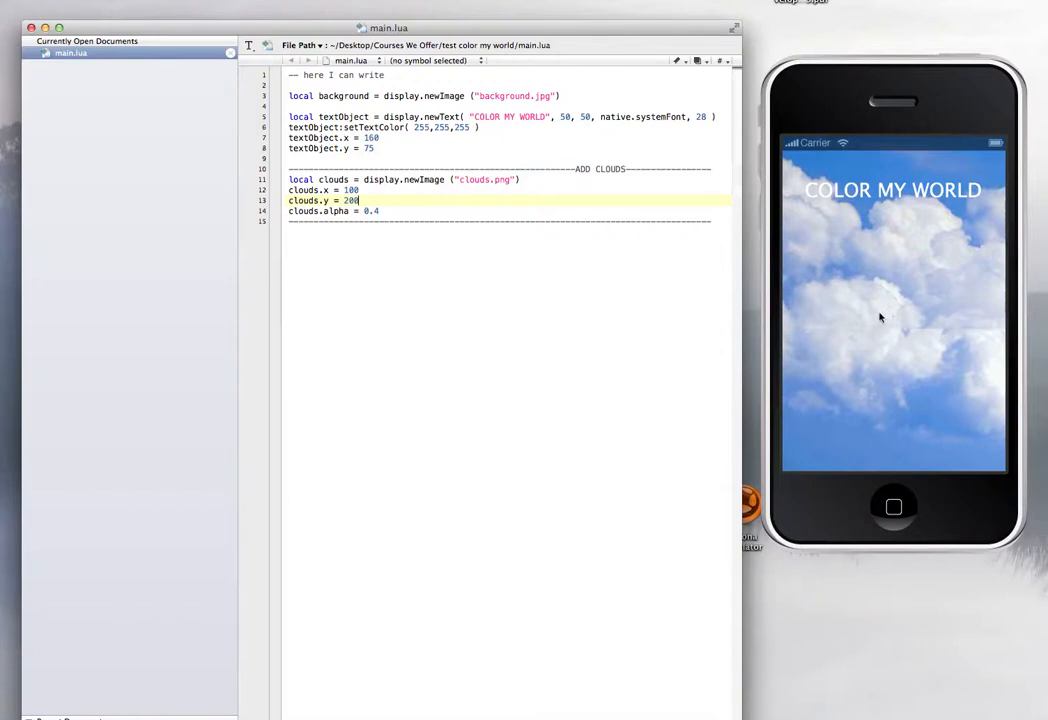
pyautogui.moveTo(998, 324)
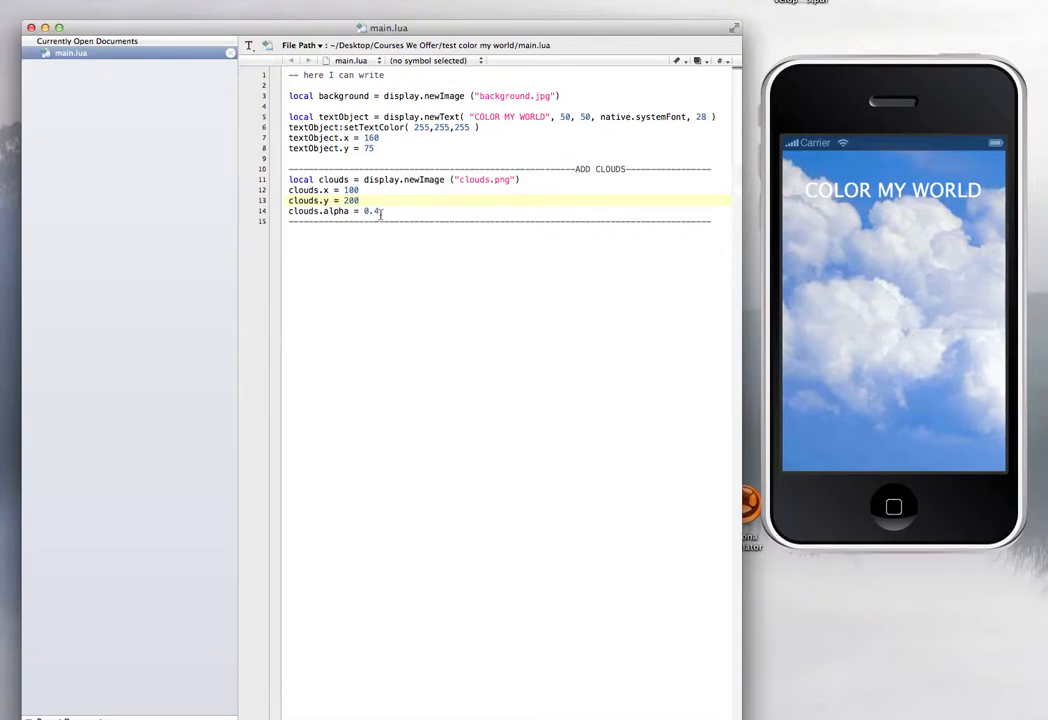
pyautogui.press('Backspace')
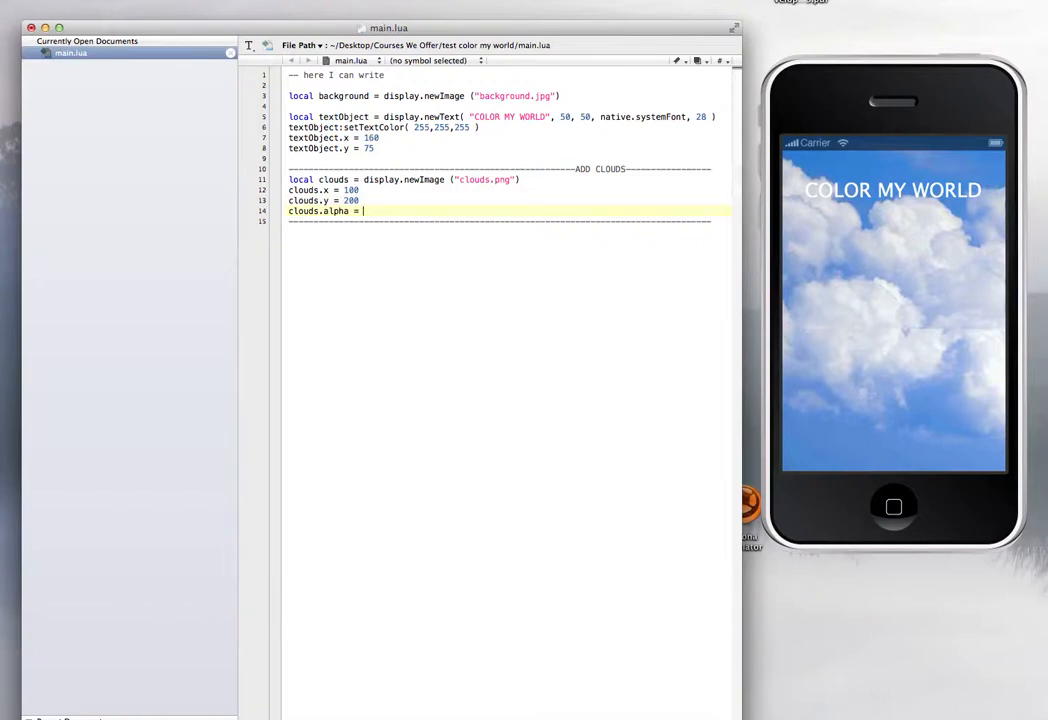
pyautogui.write('1')
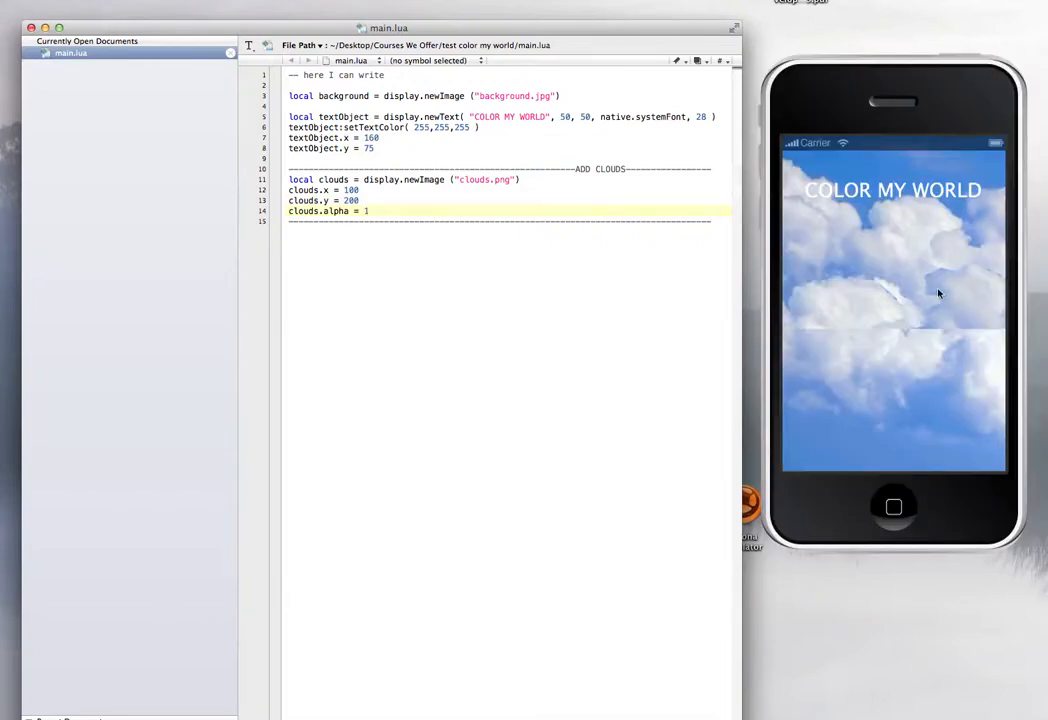
pyautogui.moveTo(824, 312)
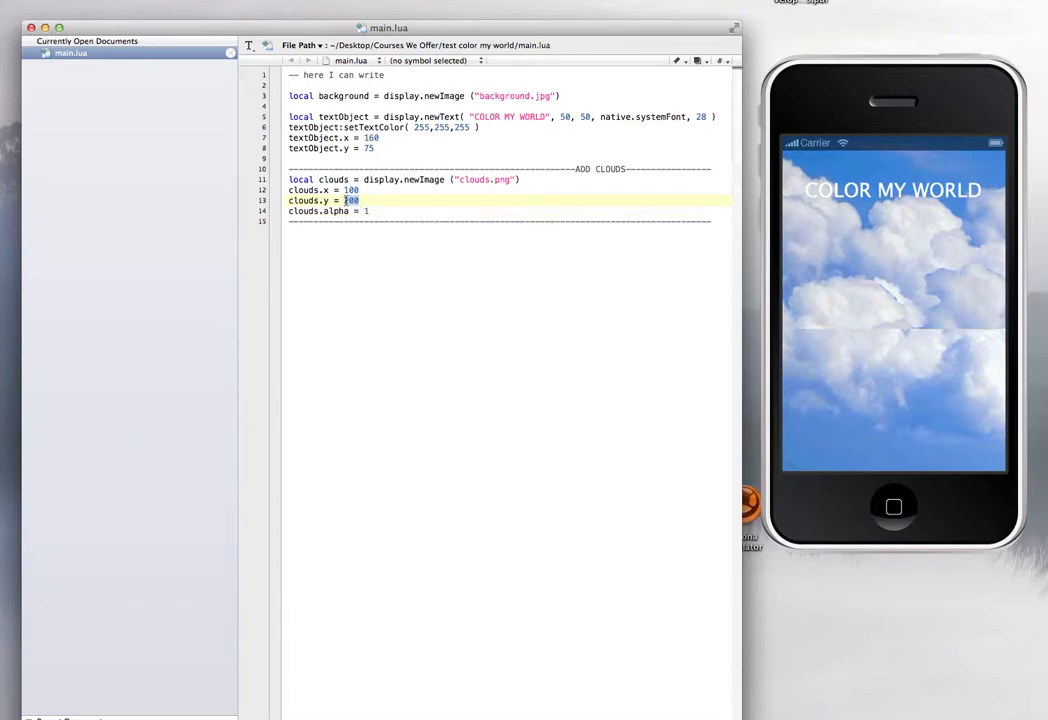
pyautogui.write('420')
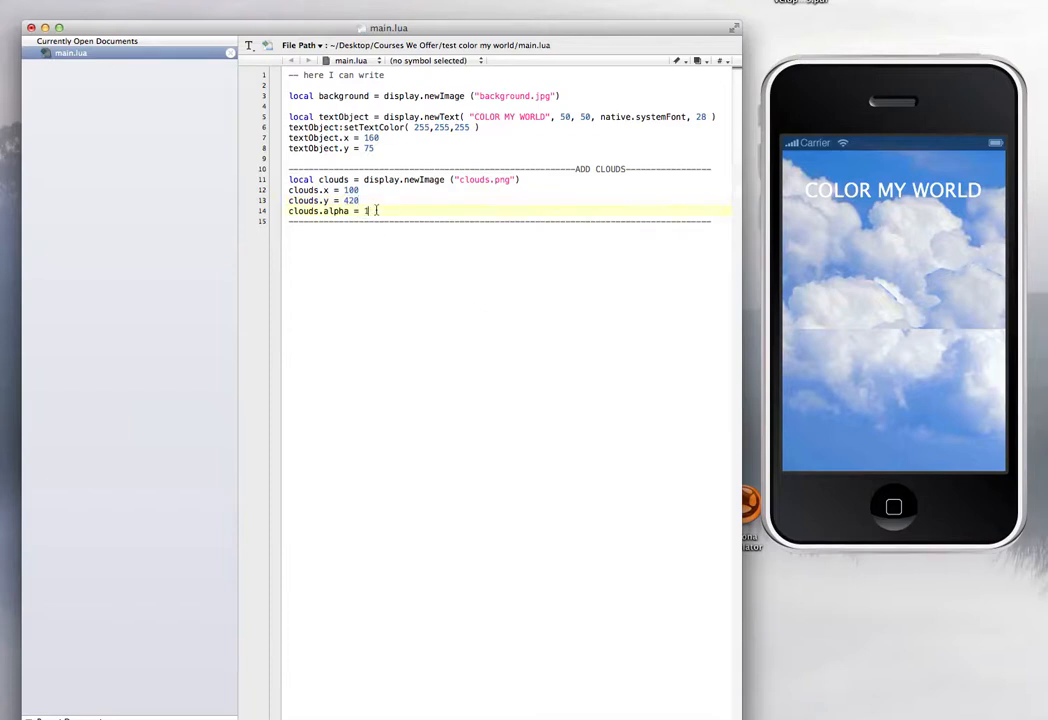
pyautogui.write('0.4')
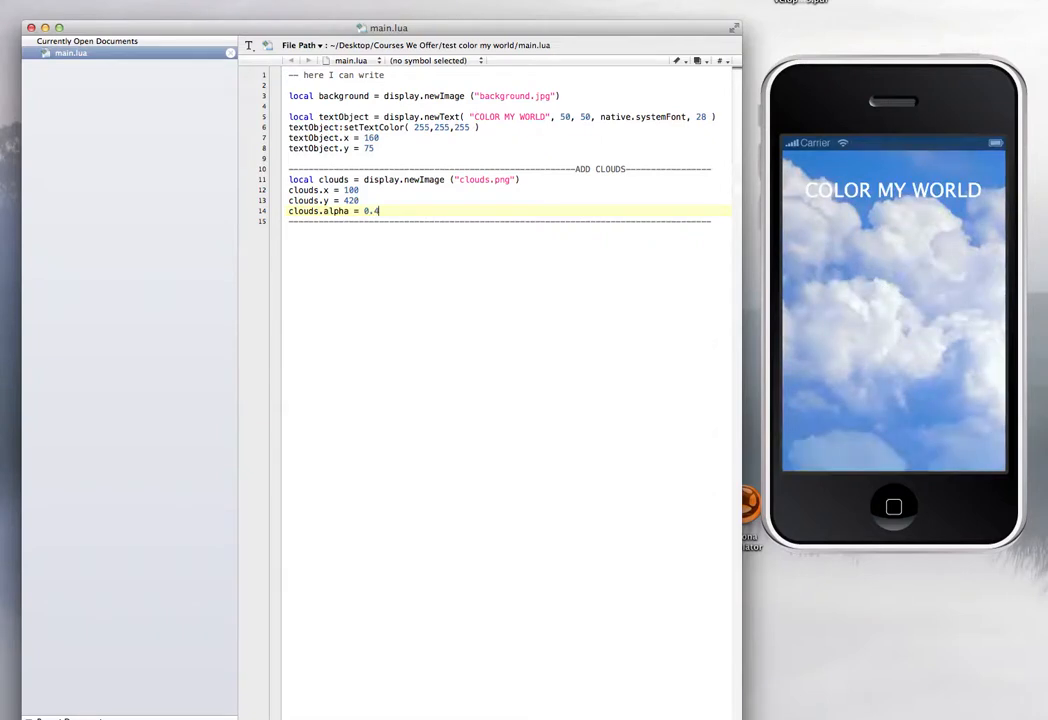
pyautogui.moveTo(530, 332)
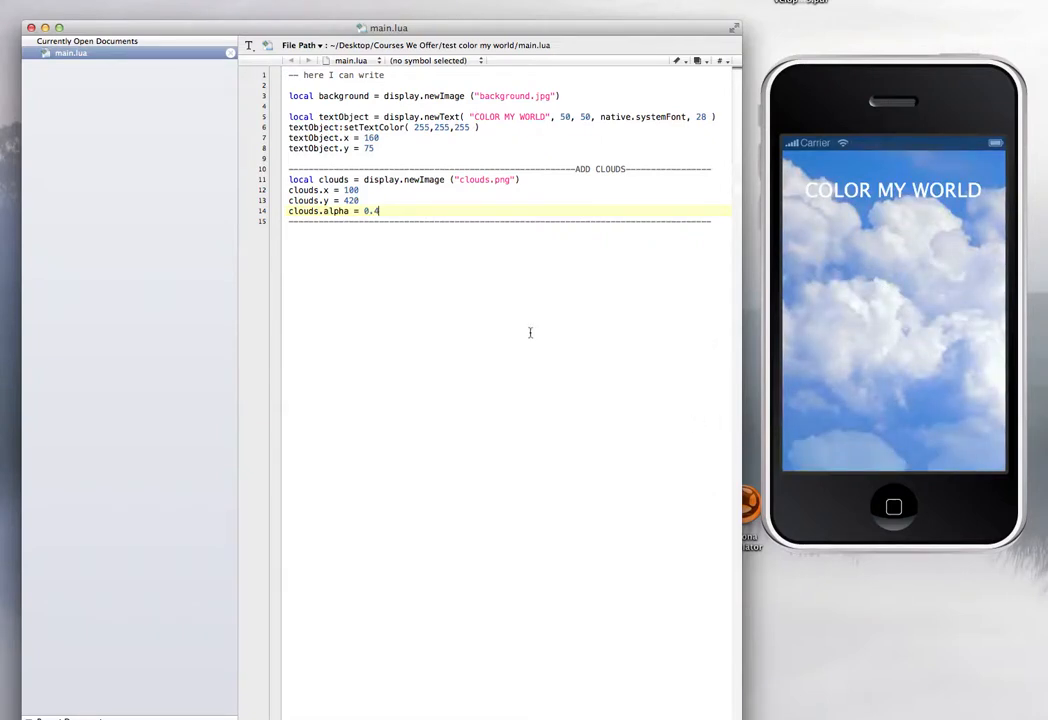